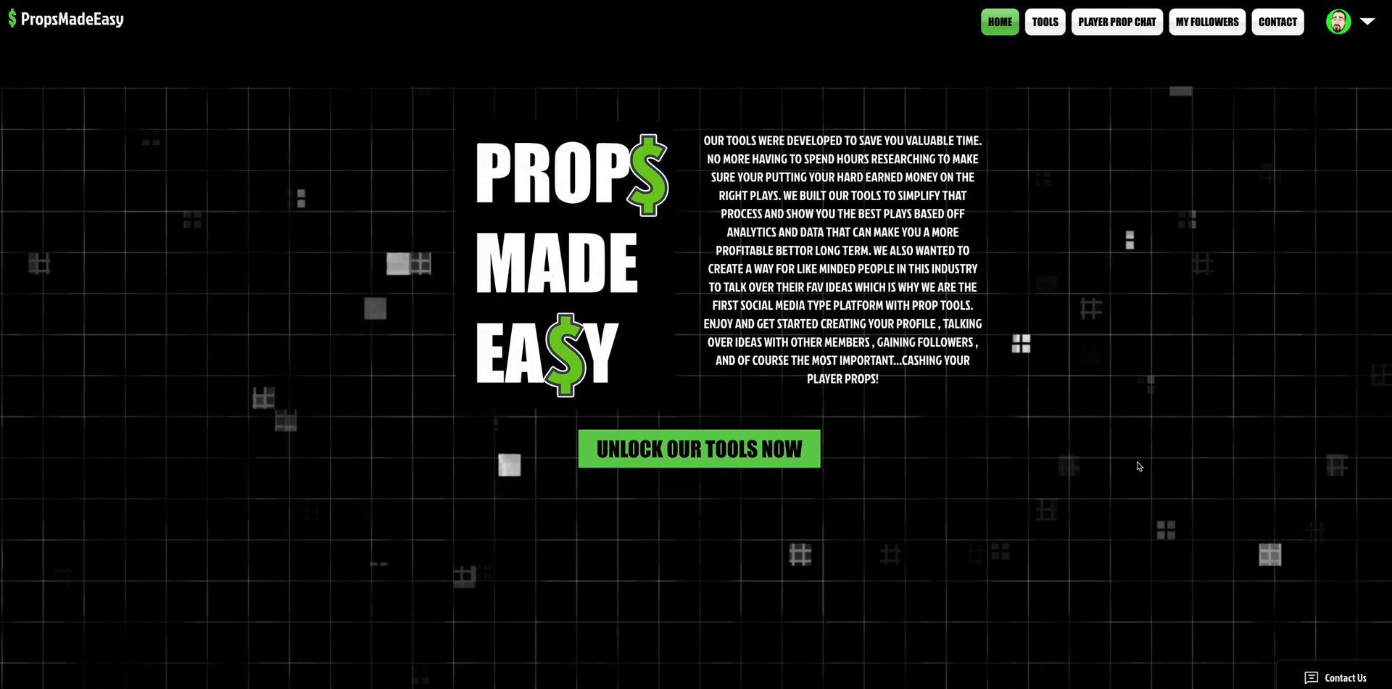
Open the TOOLS dropdown listing NFL, NBA, NHL and MLB tools
left_click(1044, 21)
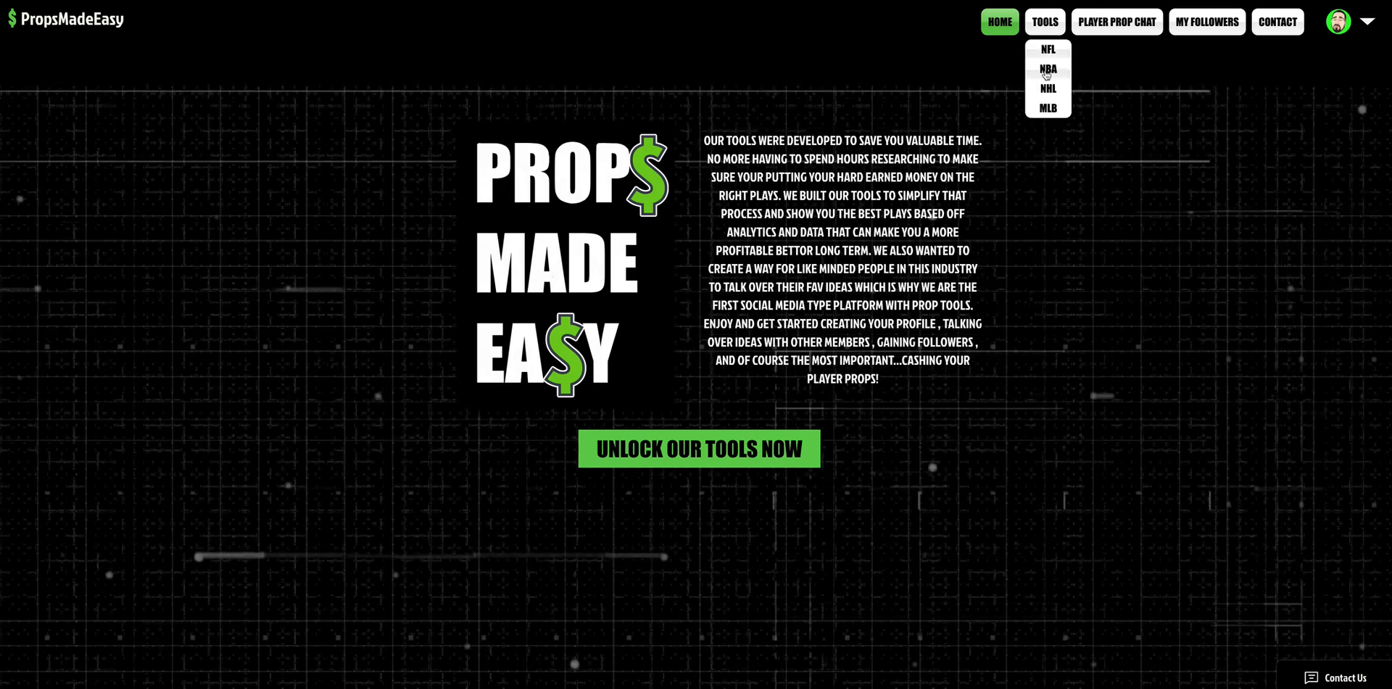
Open the MLB tool and scroll through the pitcher matchup table
left_click(1048, 108)
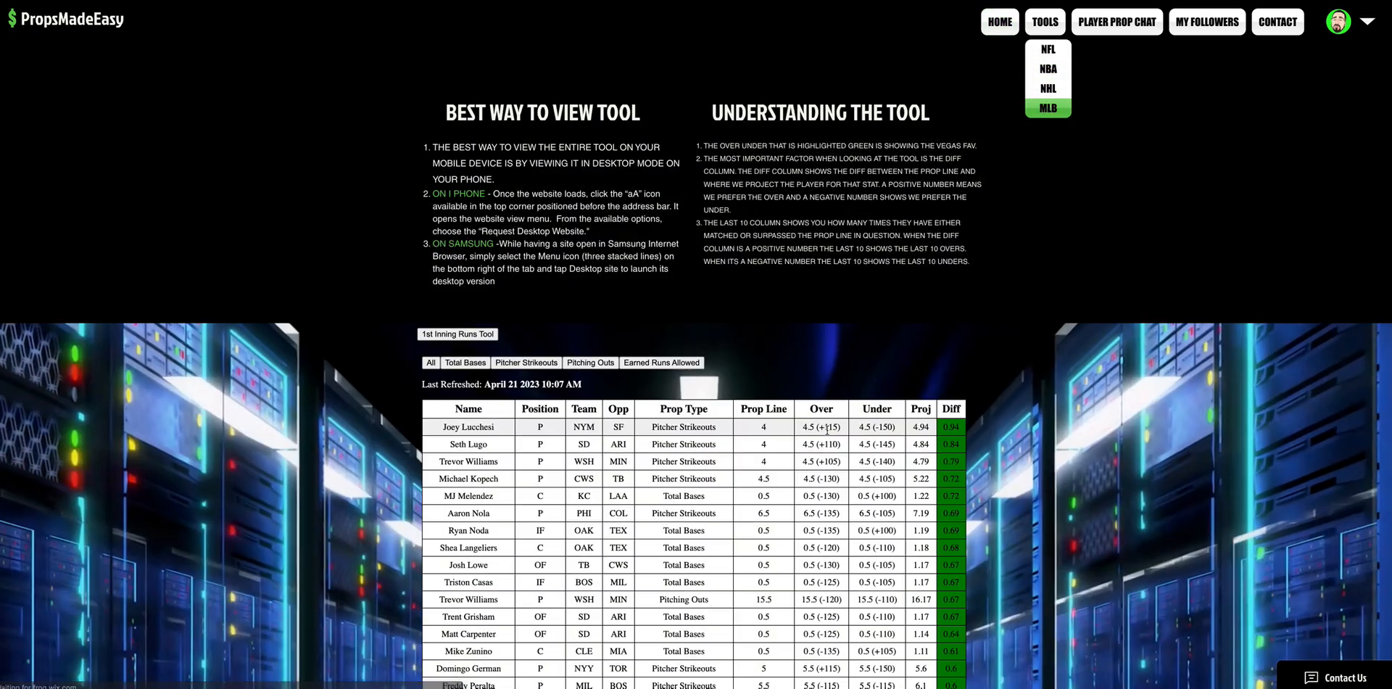
scroll("down", 3)
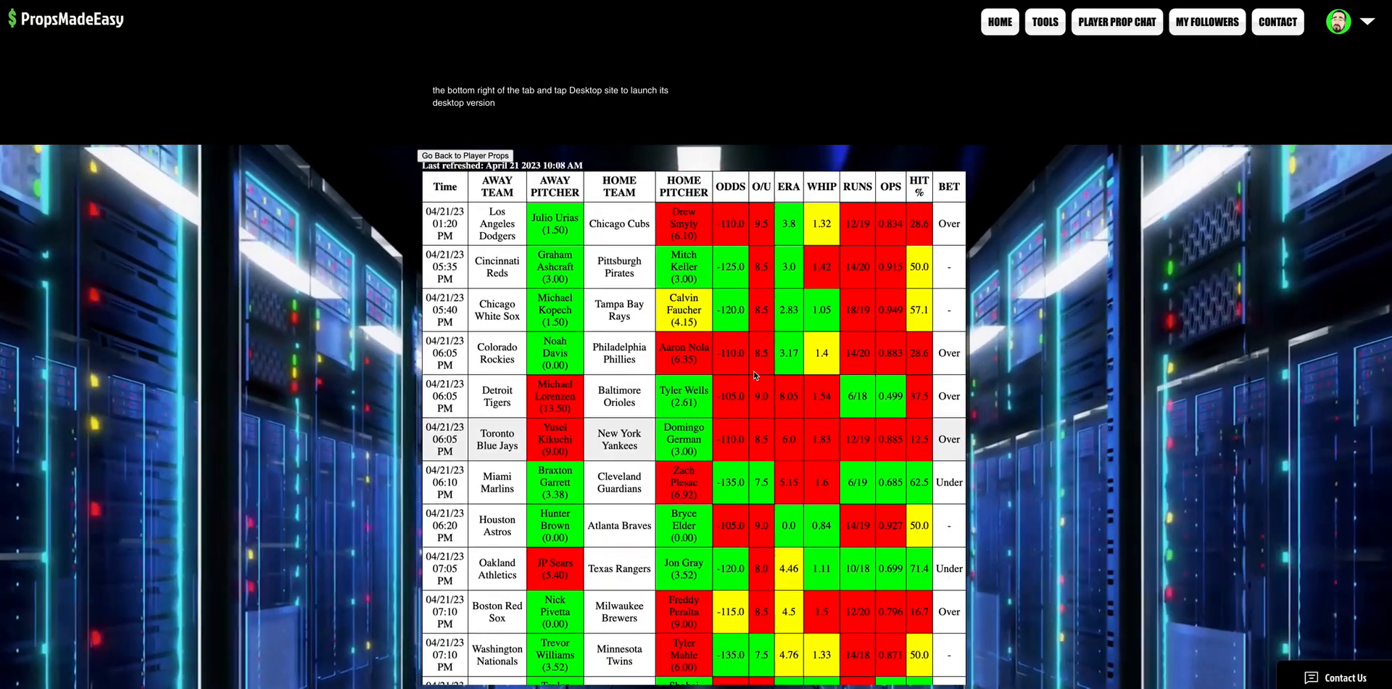
scroll("down", 3)
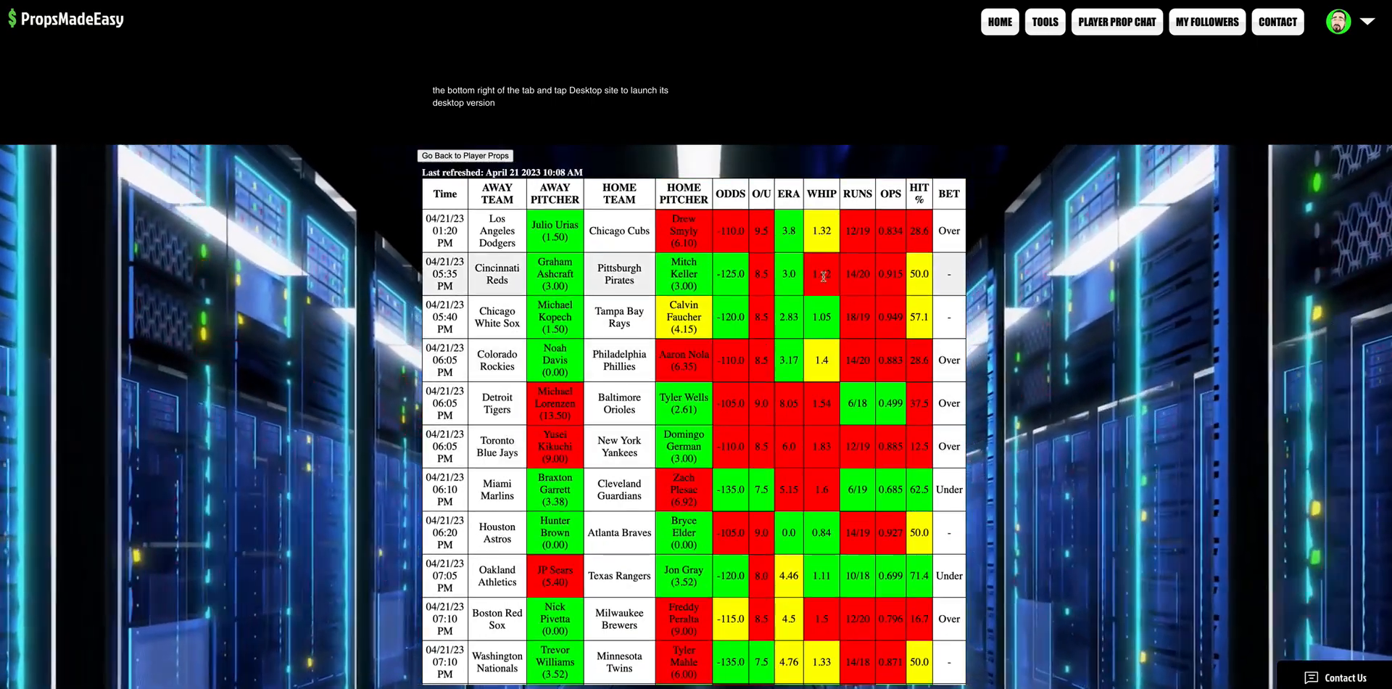
scroll("down", 3)
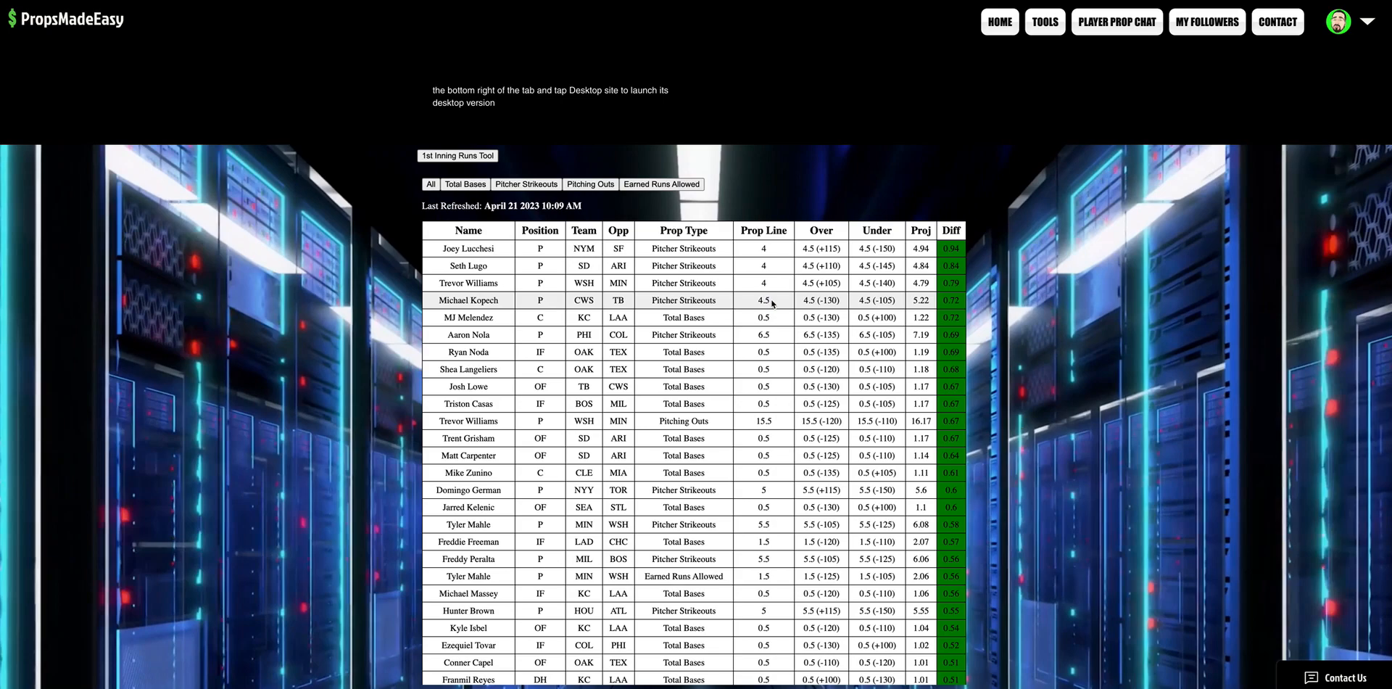
left_click(467, 335)
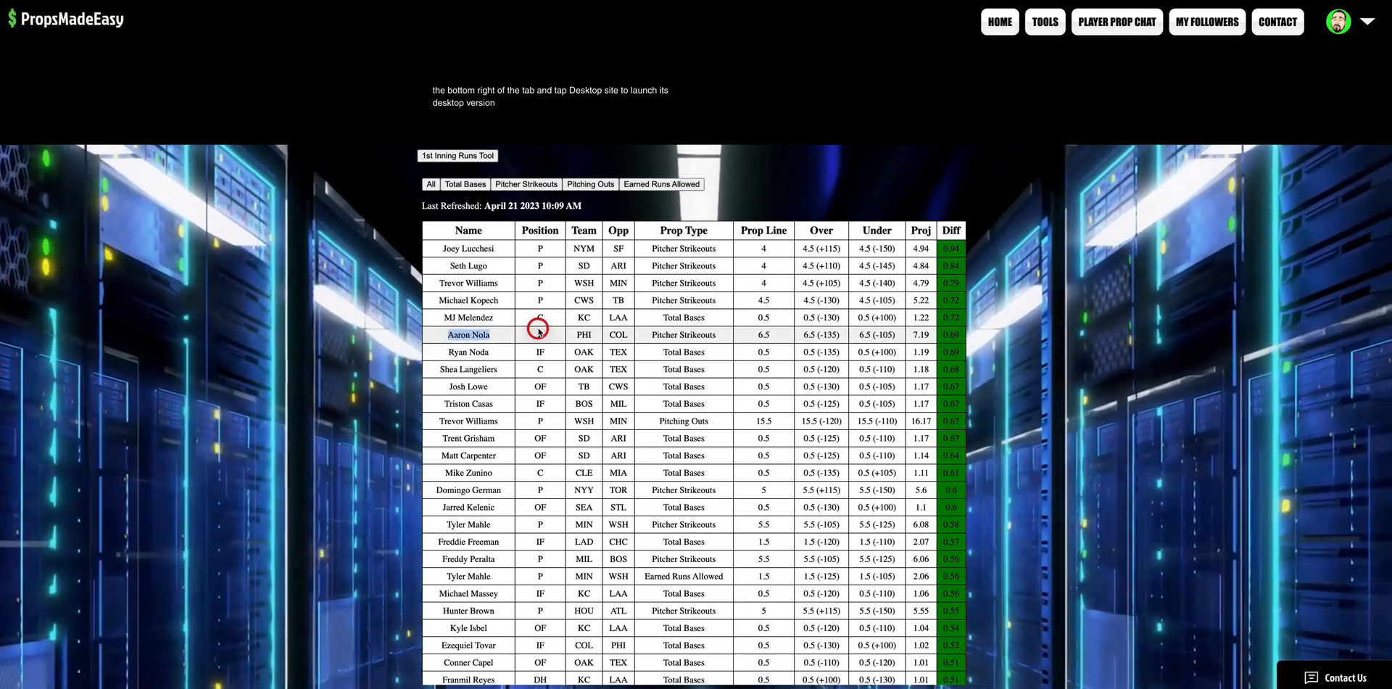
mouse_move(628, 336)
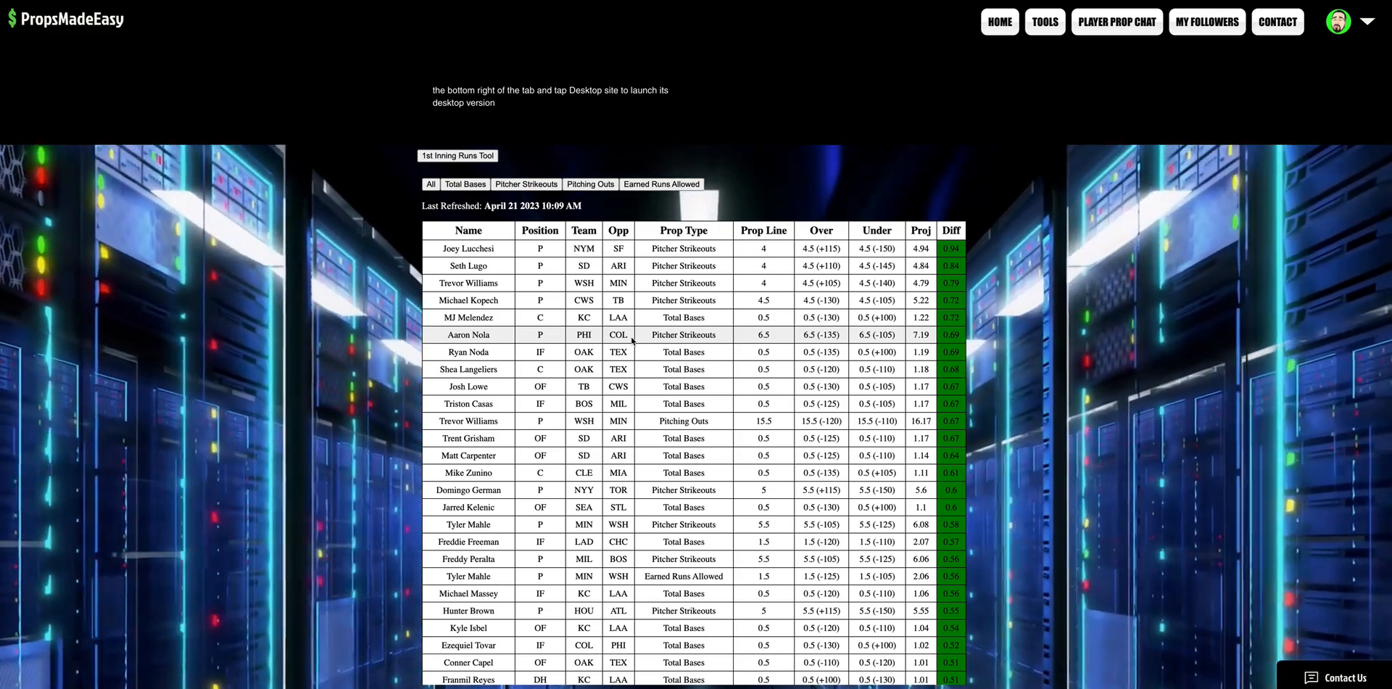
left_click(750, 335)
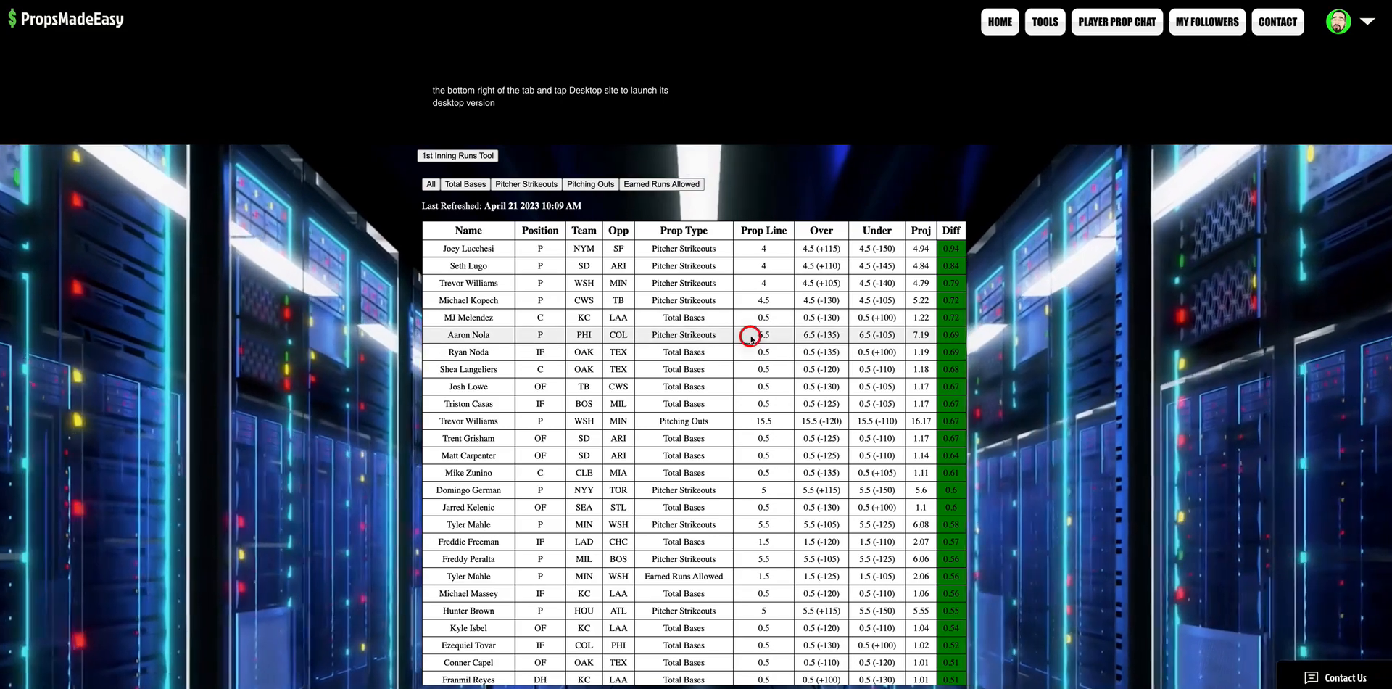
left_click(820, 335)
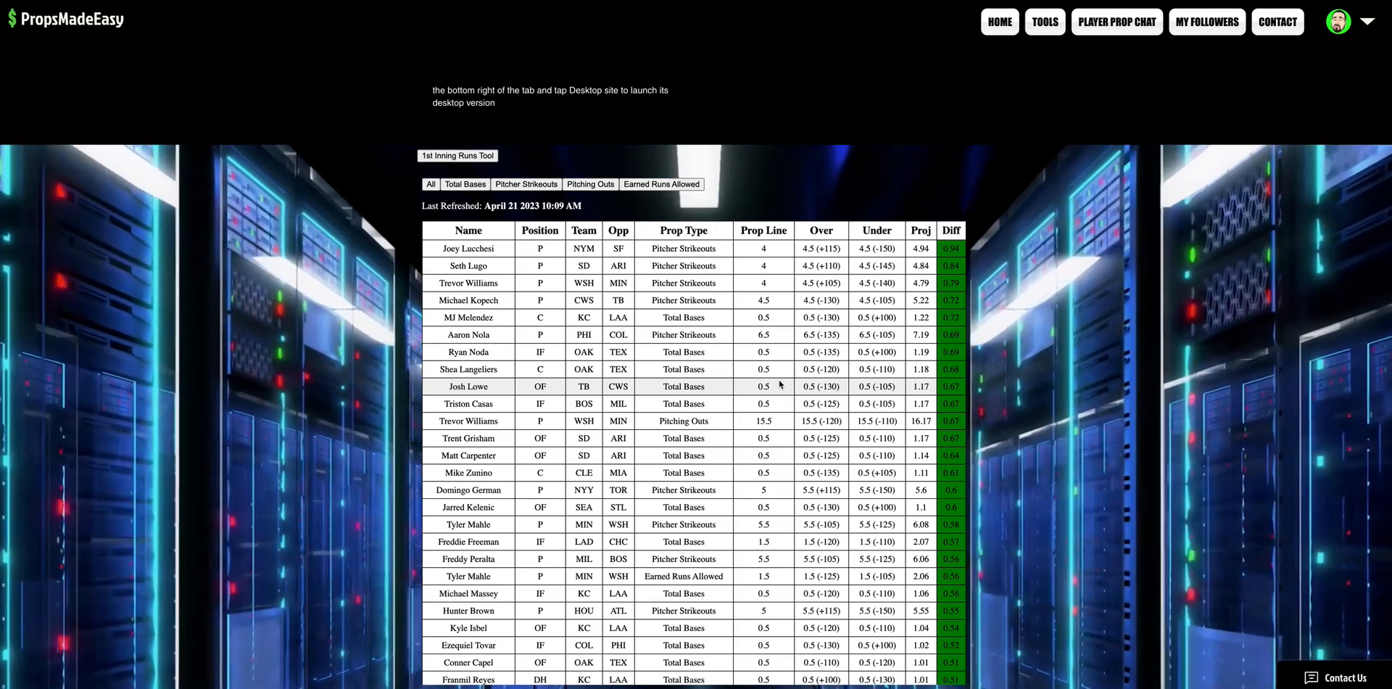
mouse_move(1060, 435)
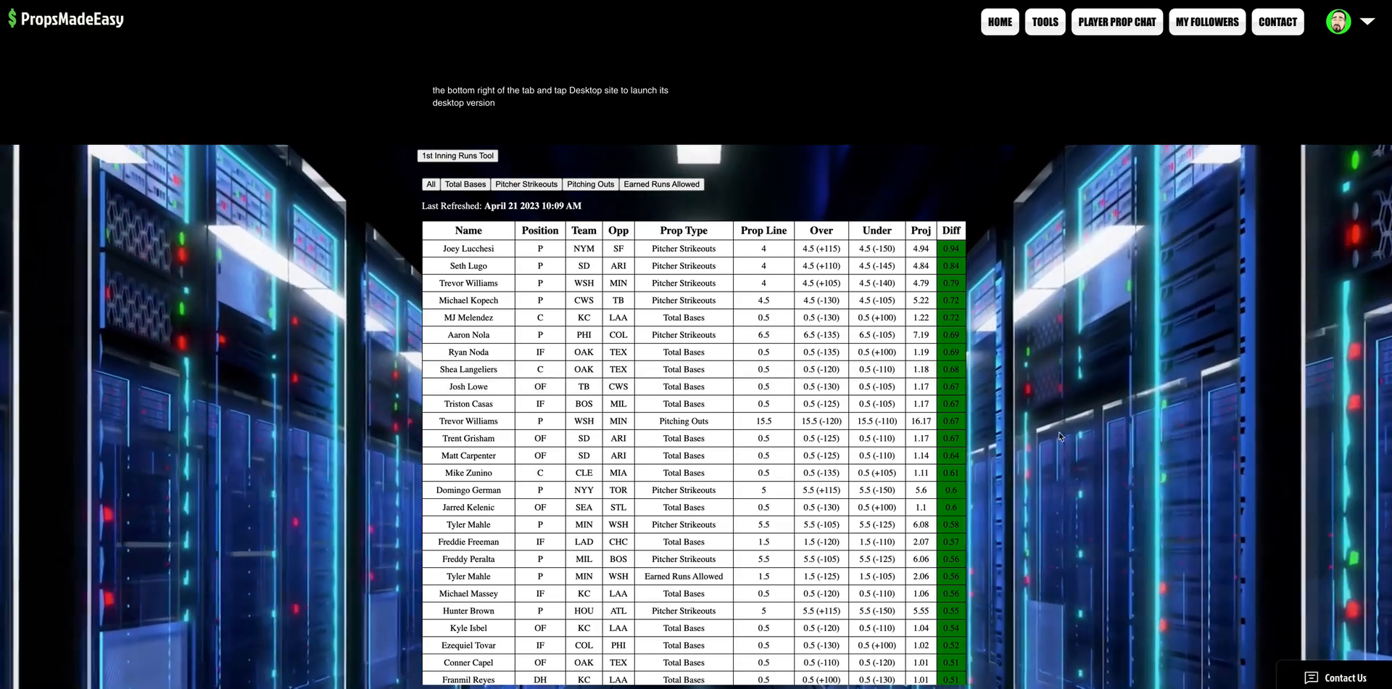